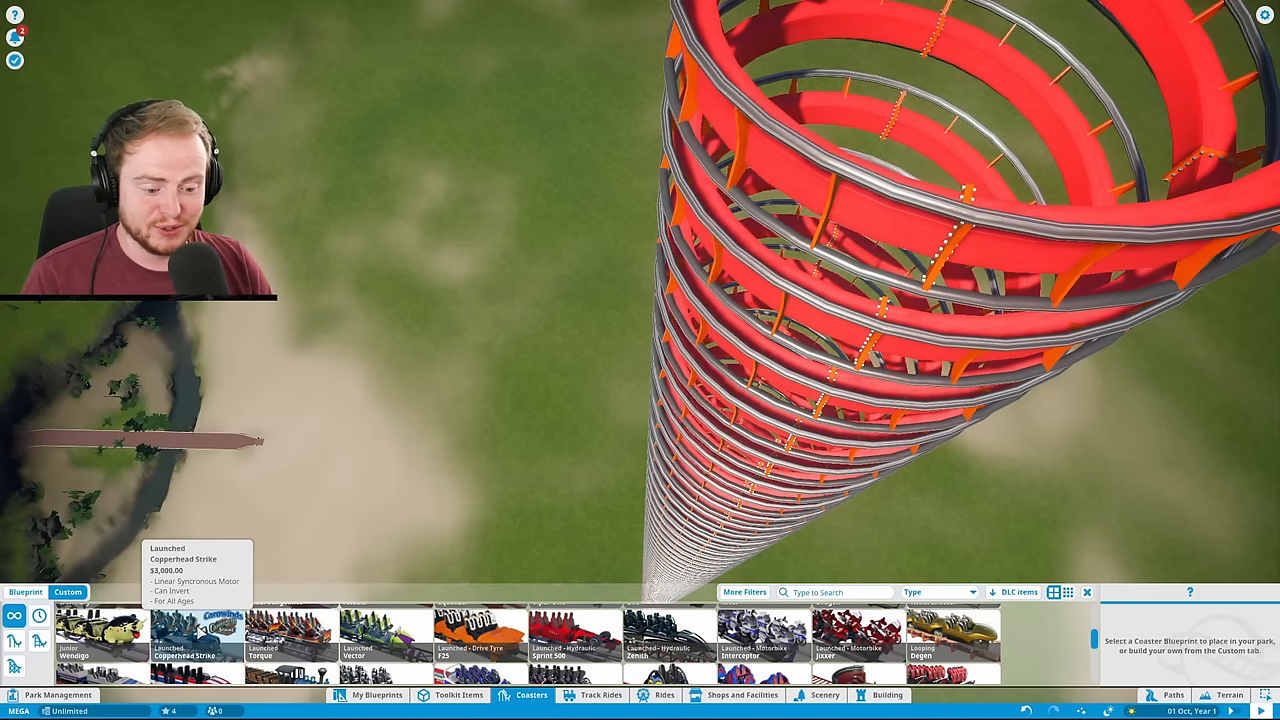
- Select the Launched Copperhead Strike coaster from the custom blueprints list
left_click(196, 640)
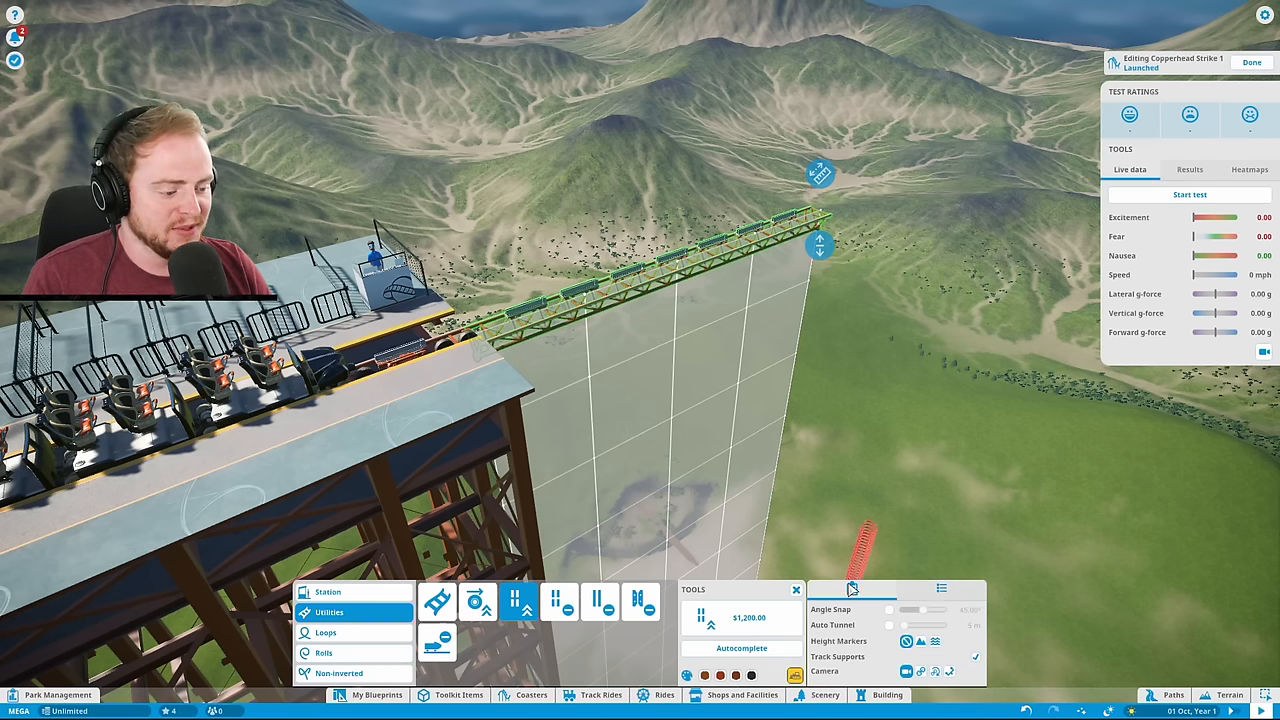
mouse_move(976, 668)
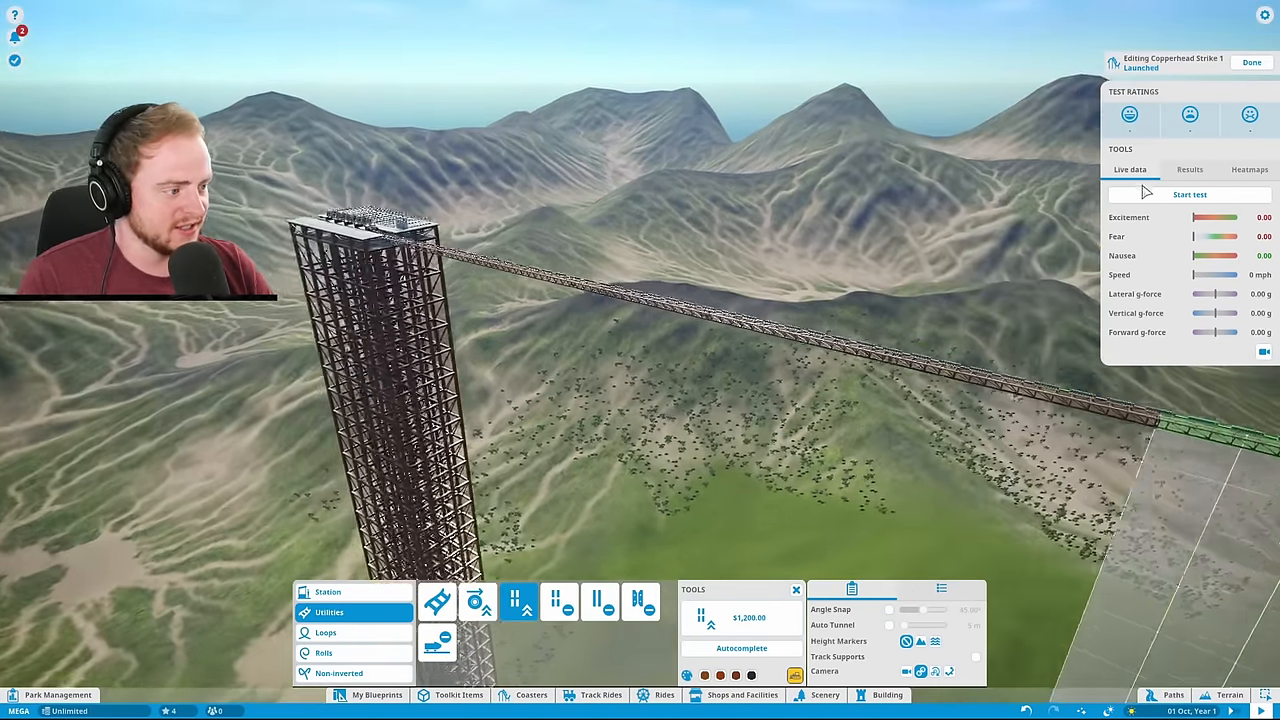
- Extend straight track from the tower-top station descending across the valley
left_click(1188, 194)
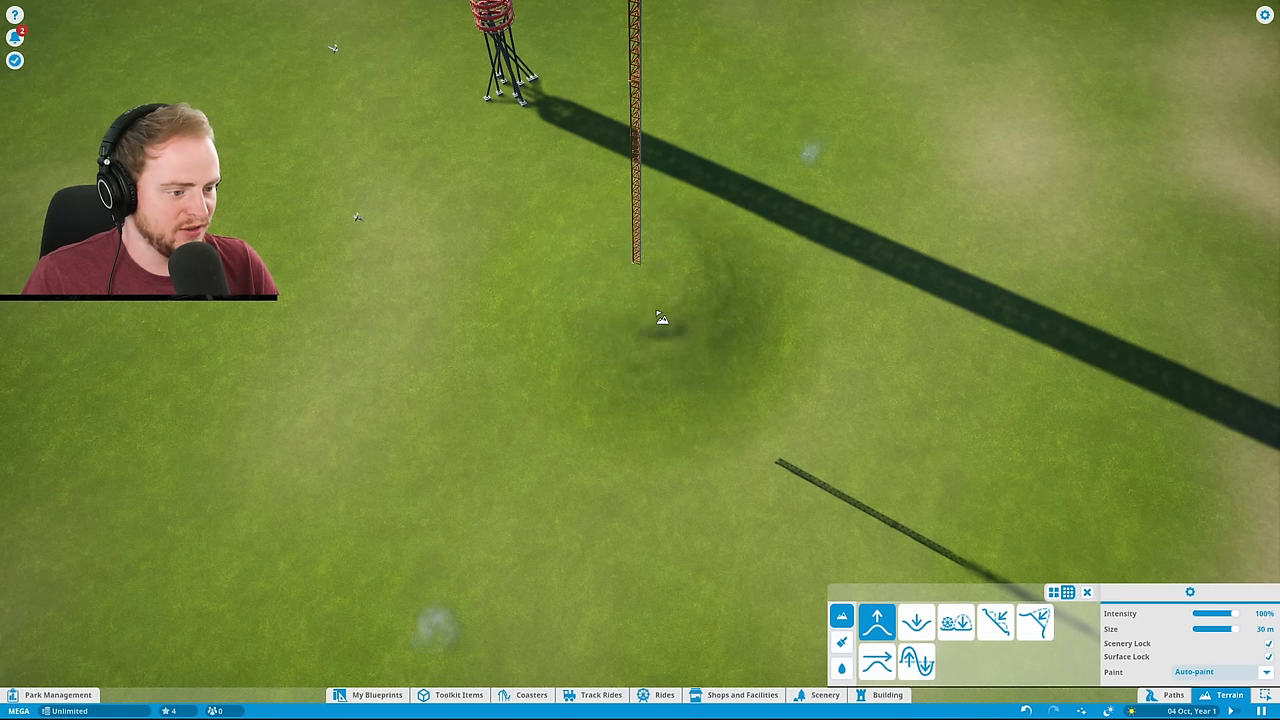
- Sculpt the grassy ground beside the tower into a shallow dip
left_click(916, 622)
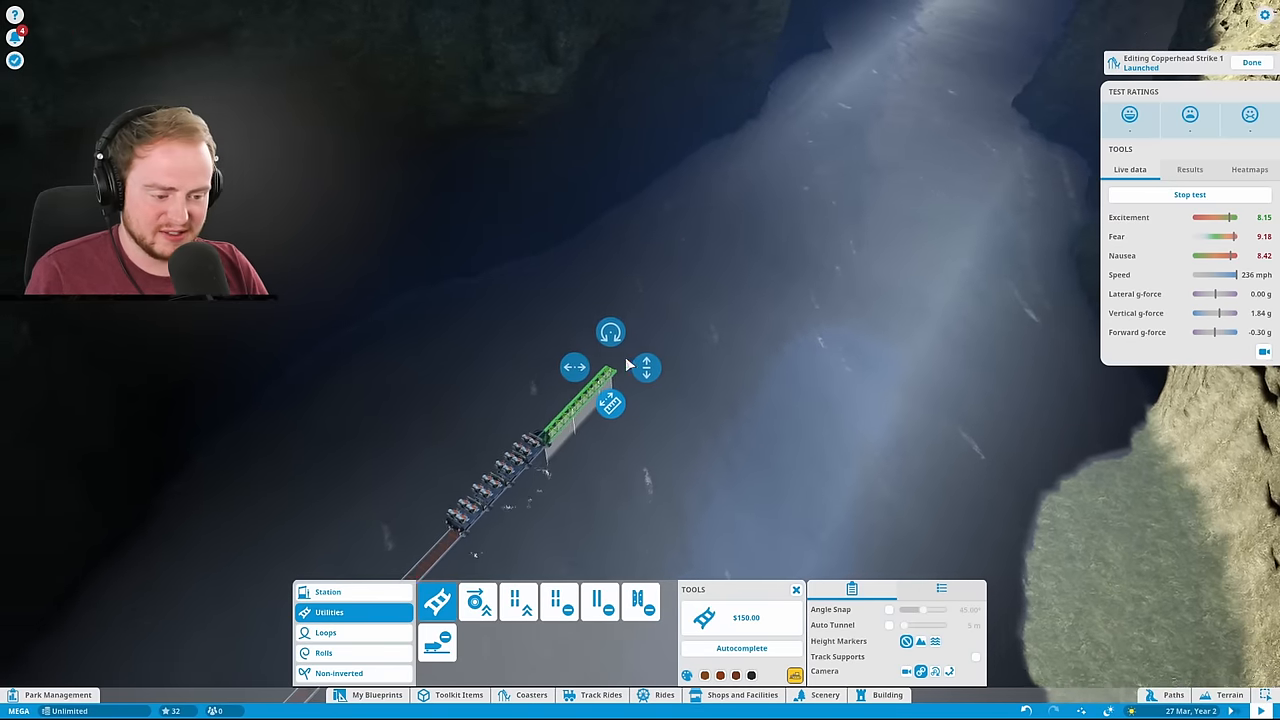
- Raise the track up a tall vertical tower and curve it into a high arc
left_click(888, 610)
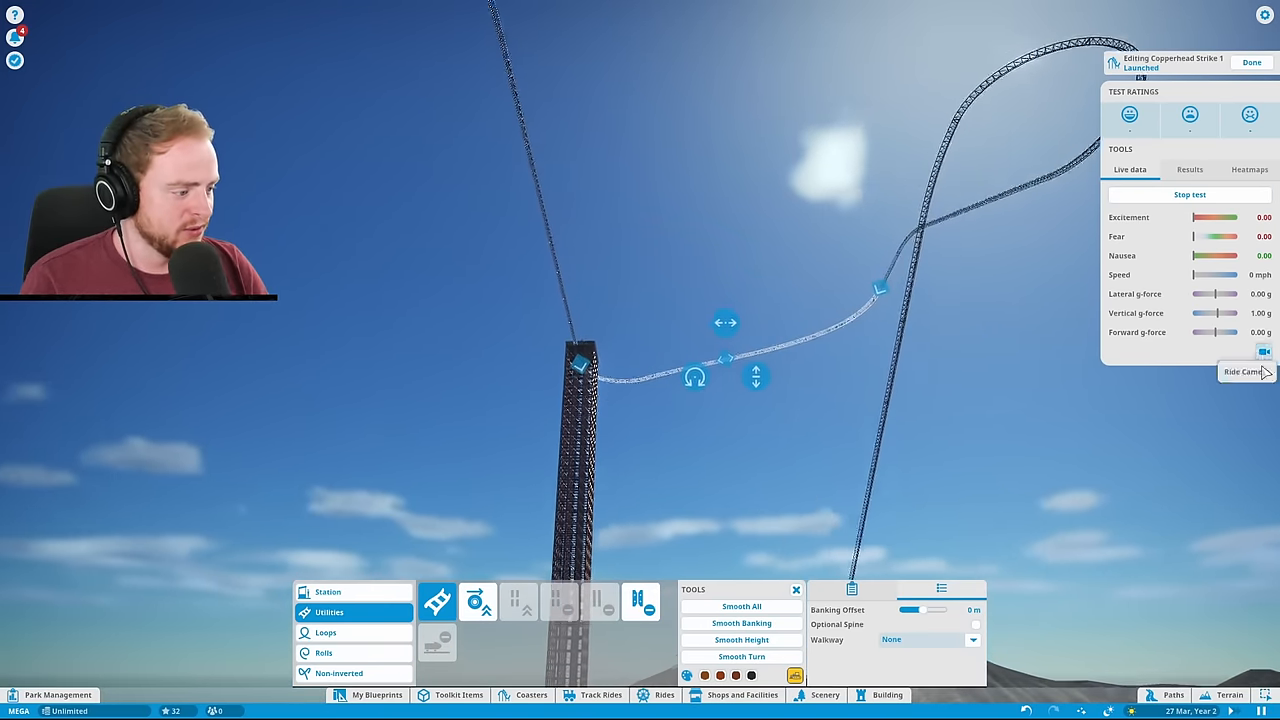
left_click(1244, 372)
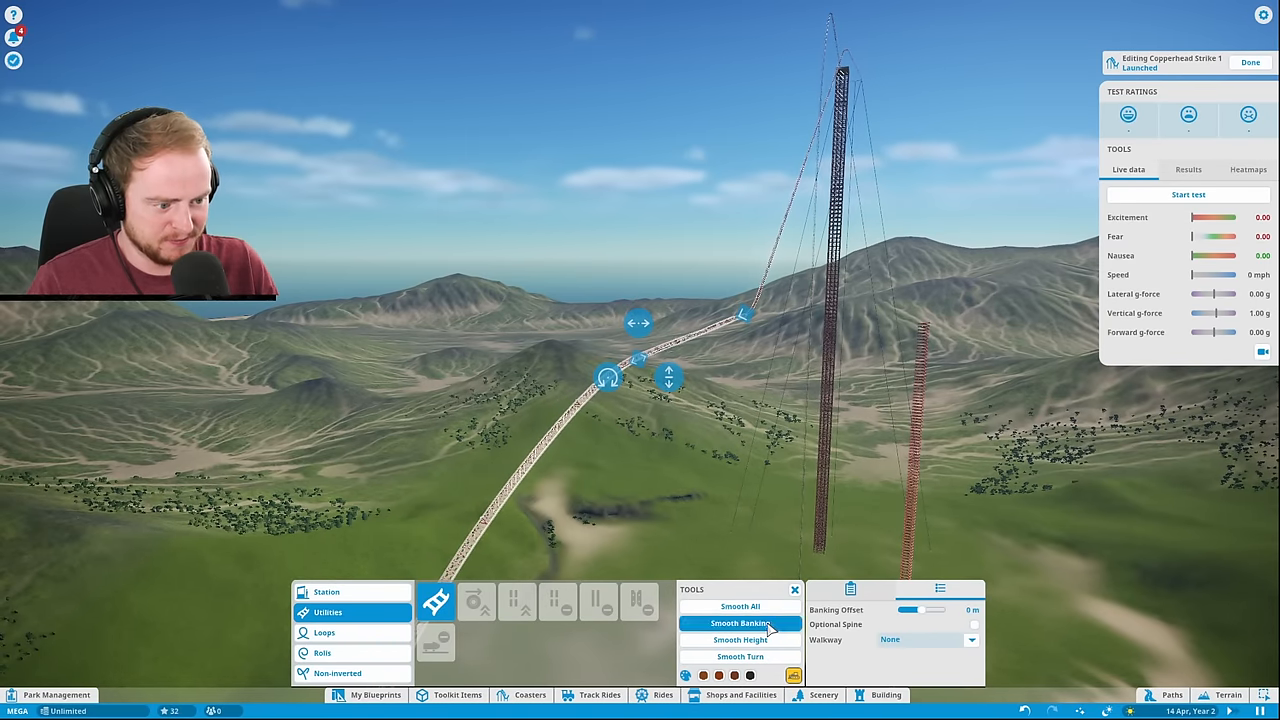
- Start a test run with the train at the tower-top station
left_click(740, 624)
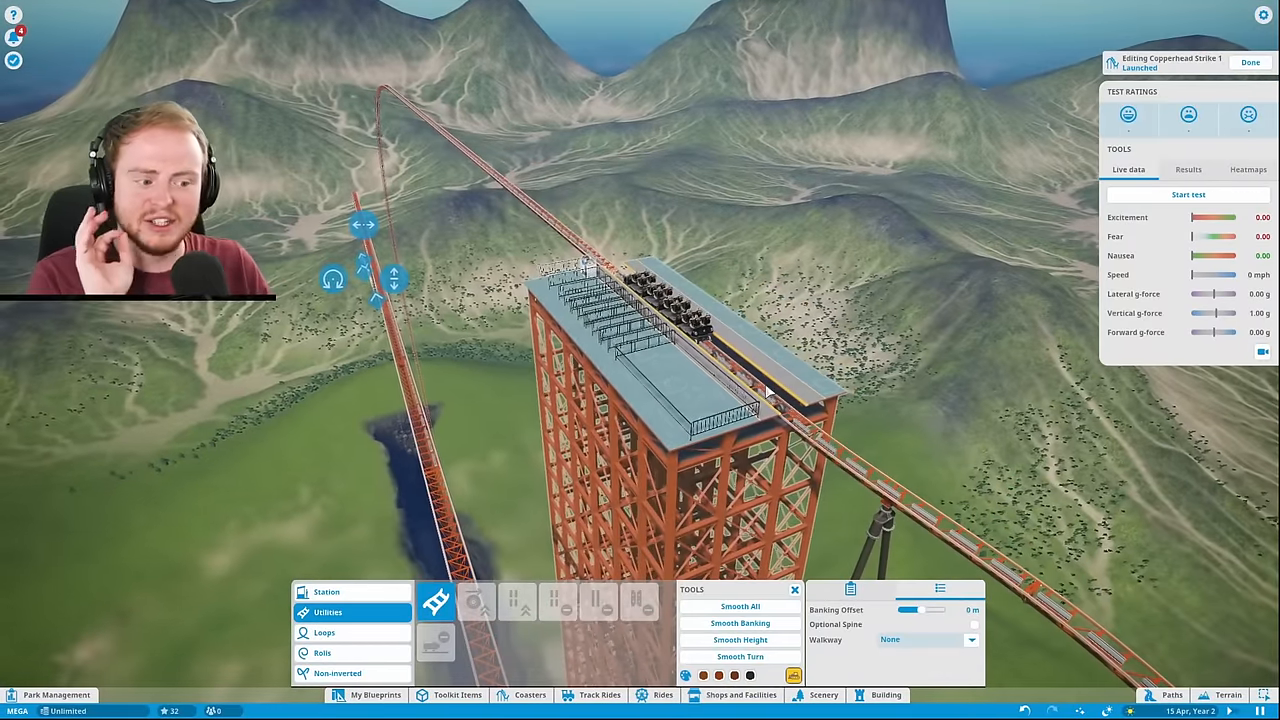
left_click(1188, 194)
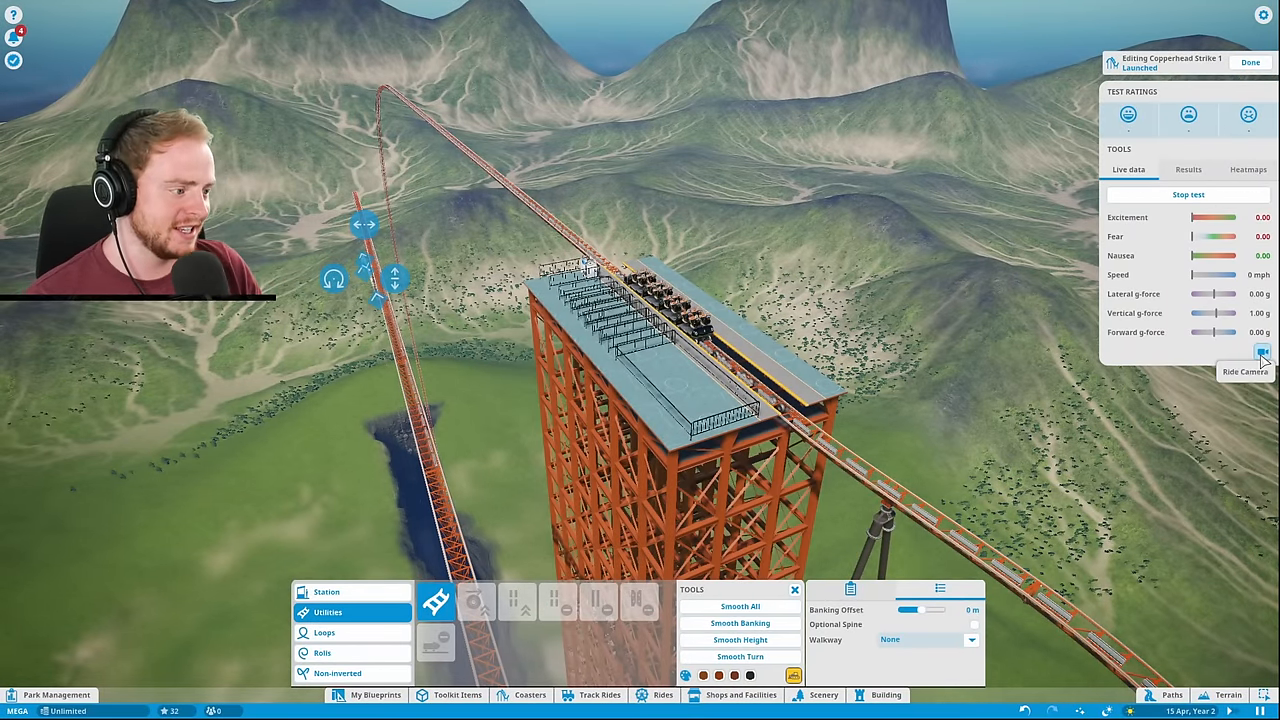
- Ride onboard with the seat camera during the test and review the test ratings
left_click(1260, 352)
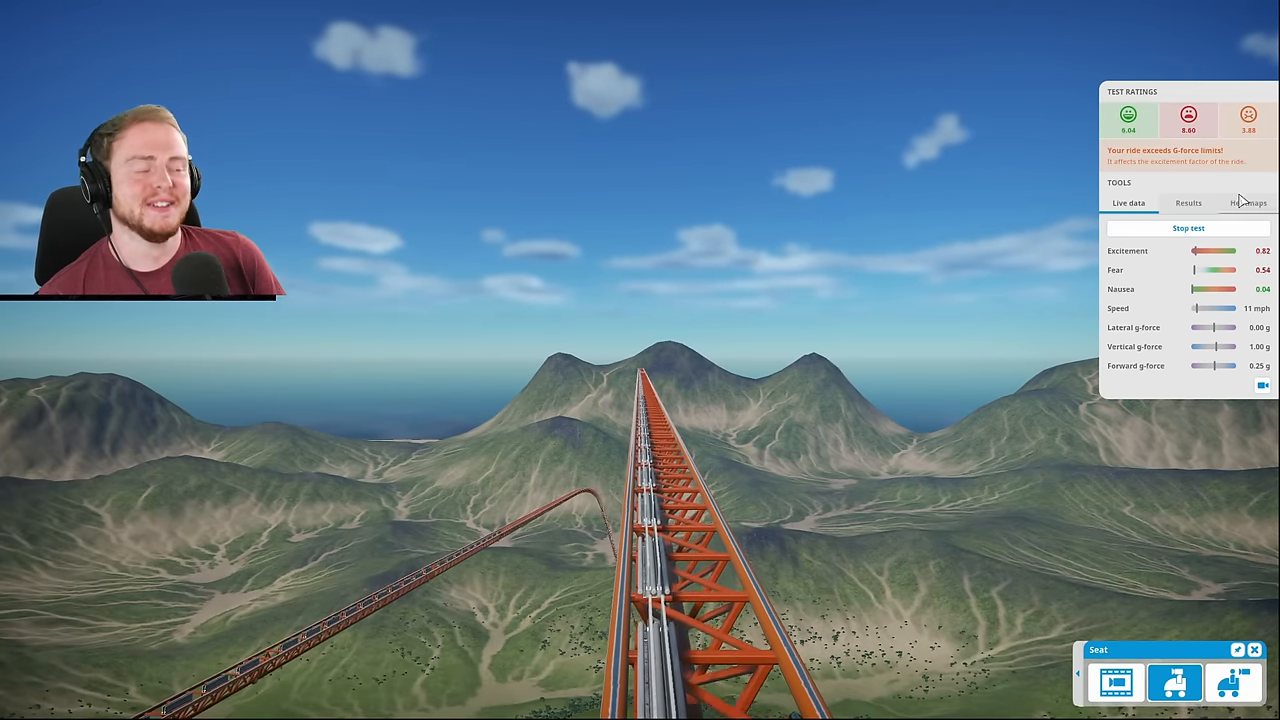
left_click(1188, 204)
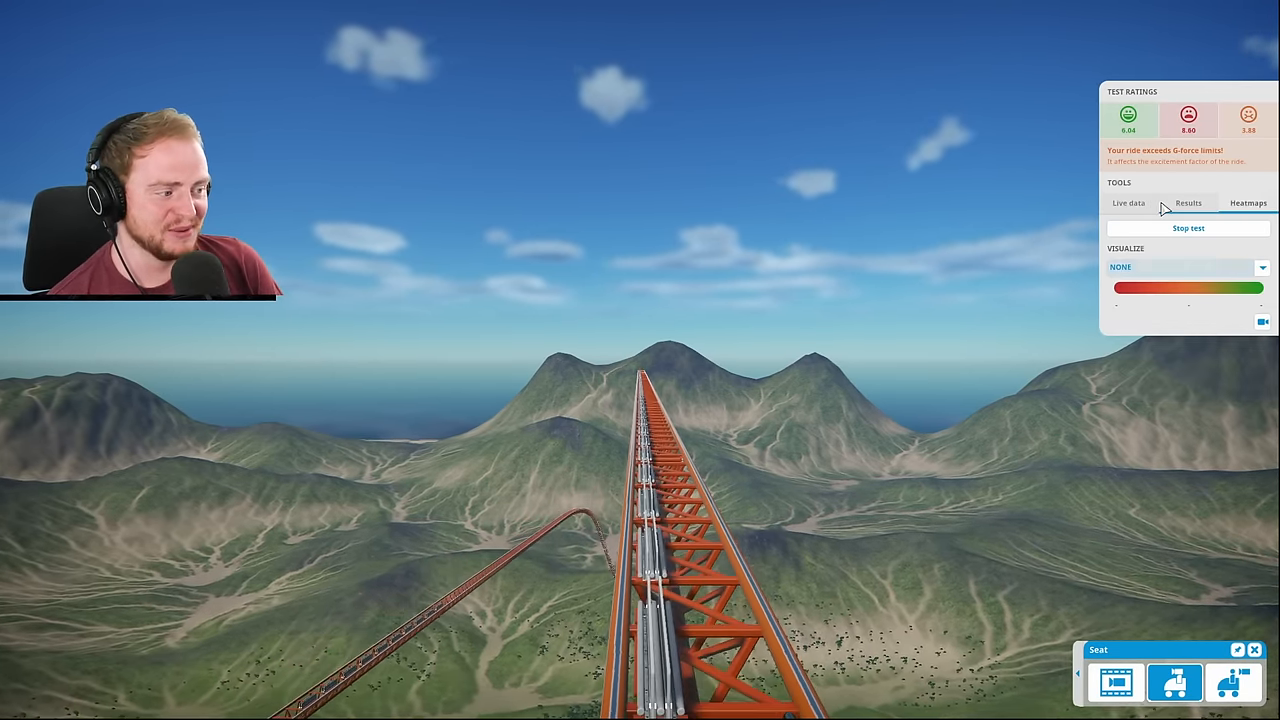
left_click(1188, 204)
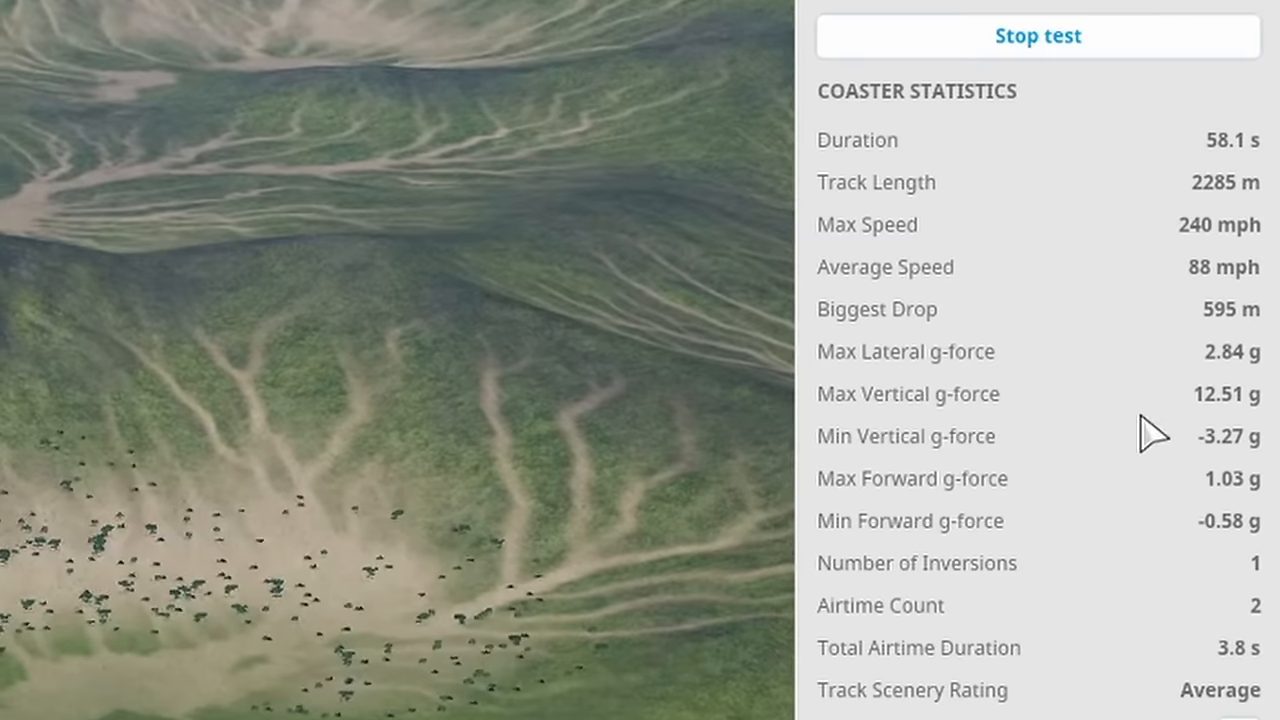
- Stop the test and view the intensity heatmaps' Visualise options before retesting
left_click(1036, 36)
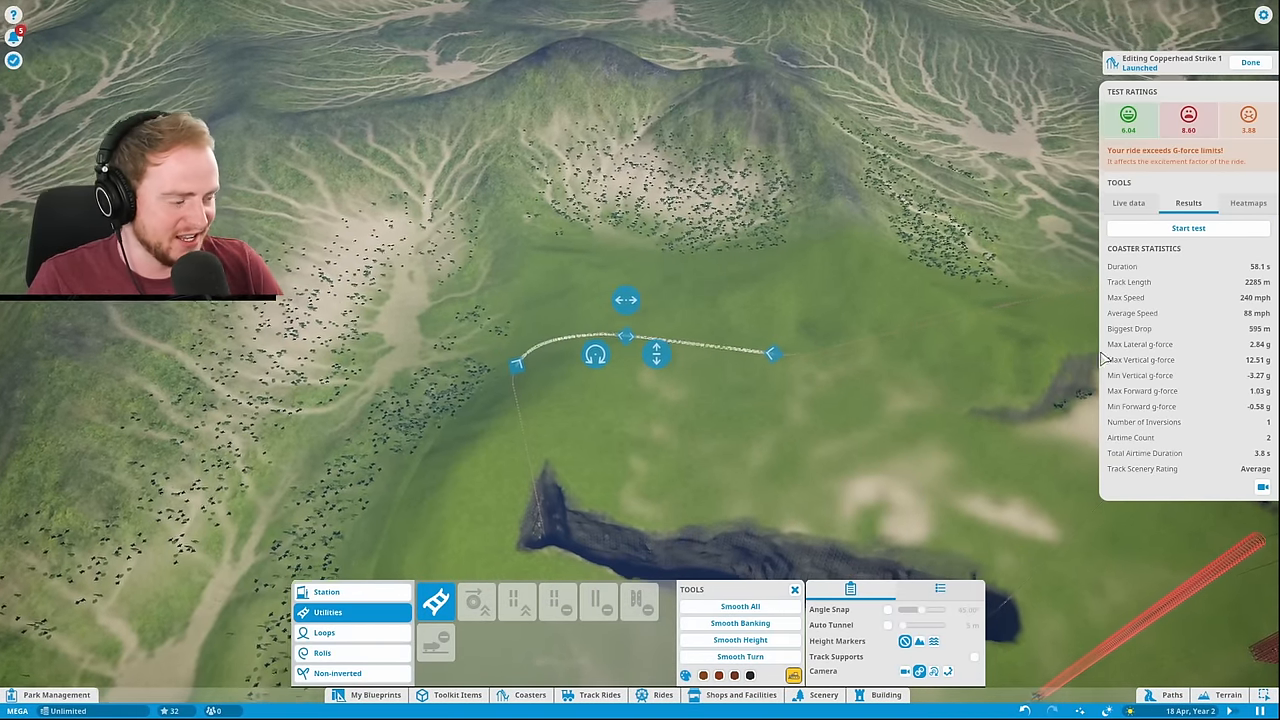
left_click(1248, 204)
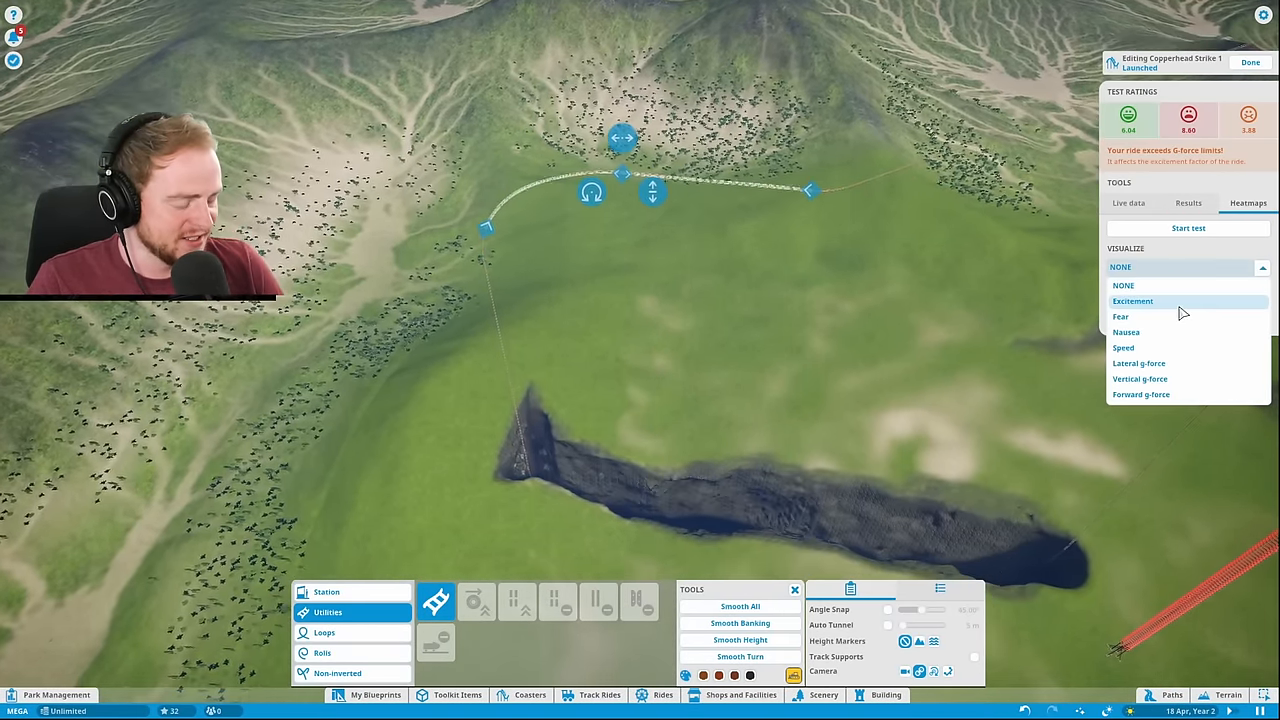
left_click(1140, 378)
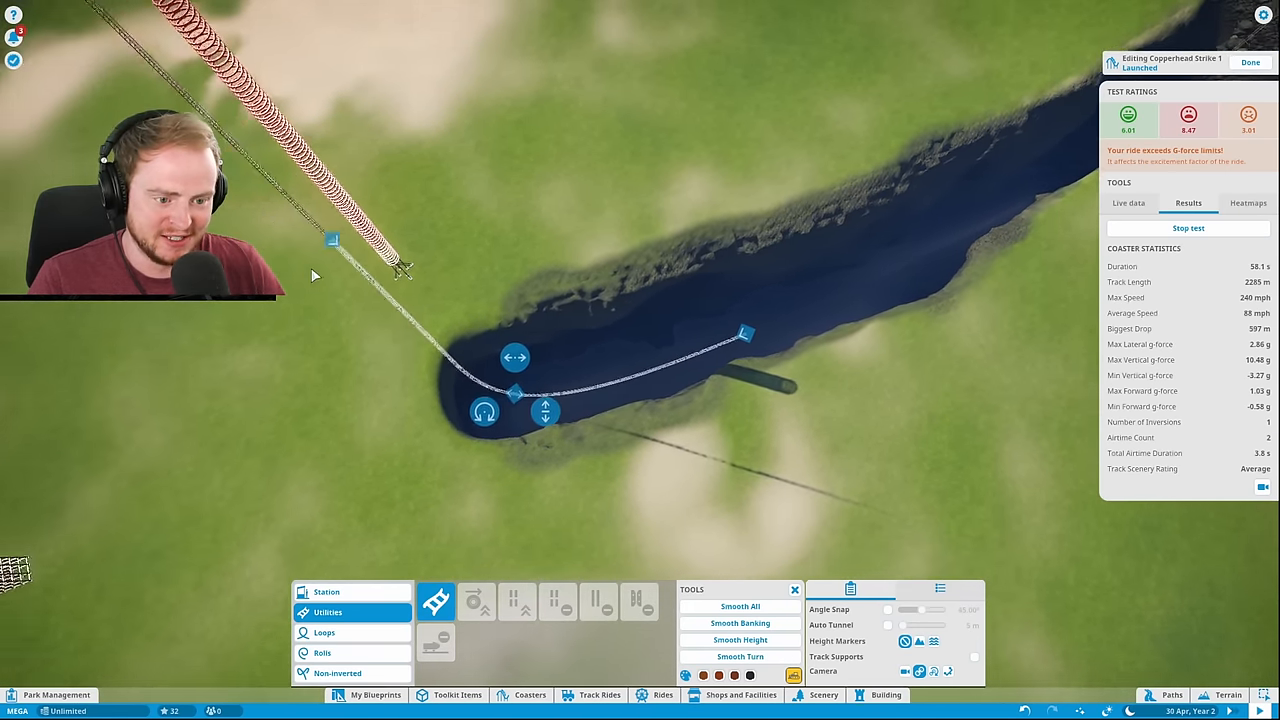
- Restart the test, smooth the curved lake track piece repeatedly and place it
left_click(740, 606)
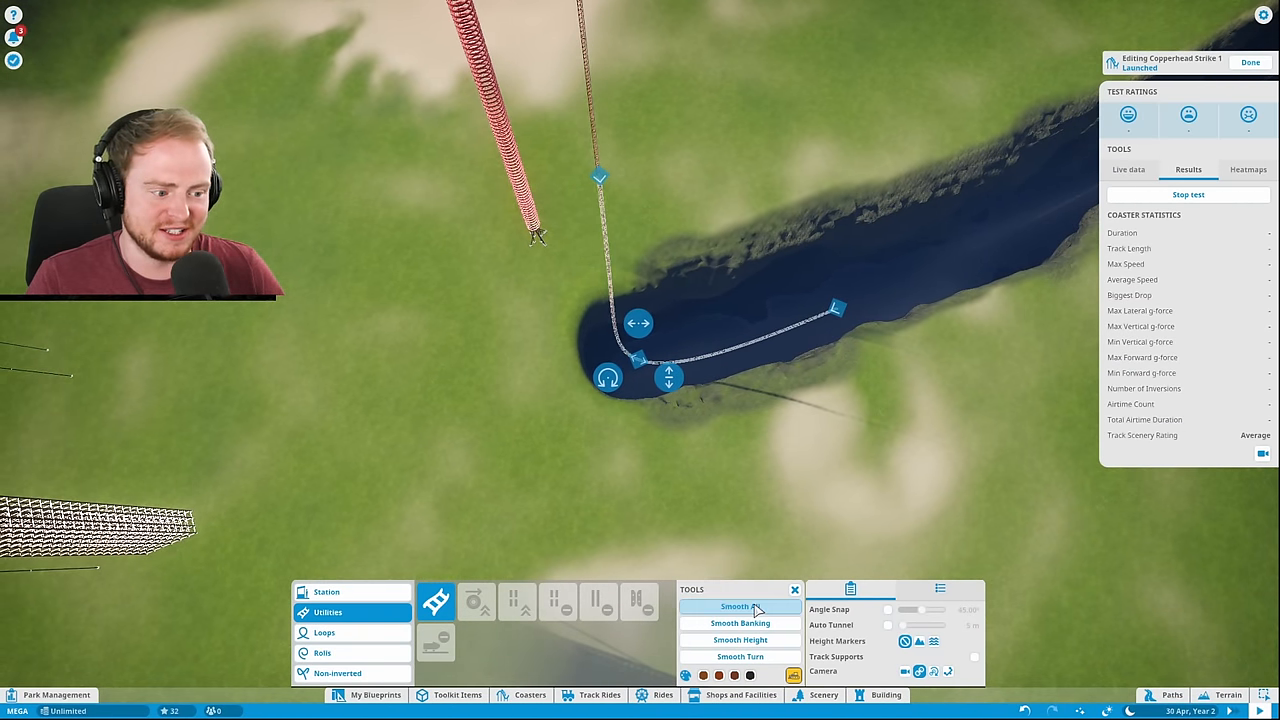
left_click(740, 608)
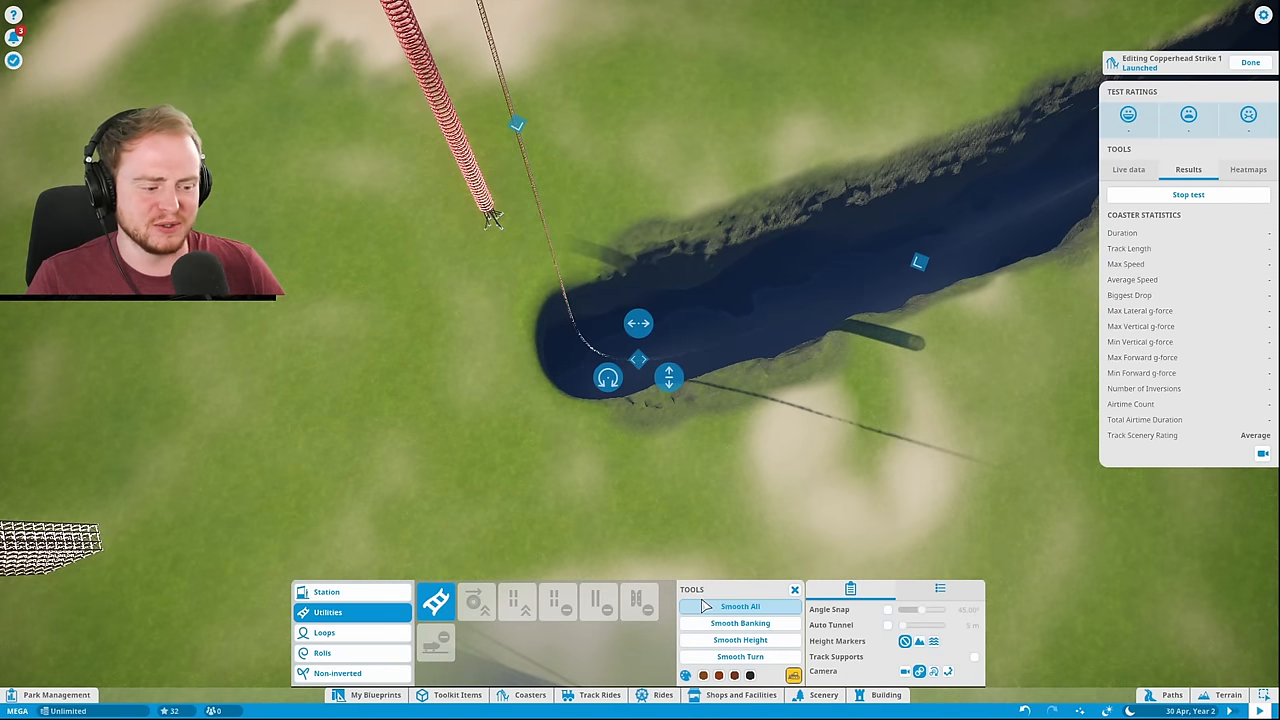
left_click(740, 606)
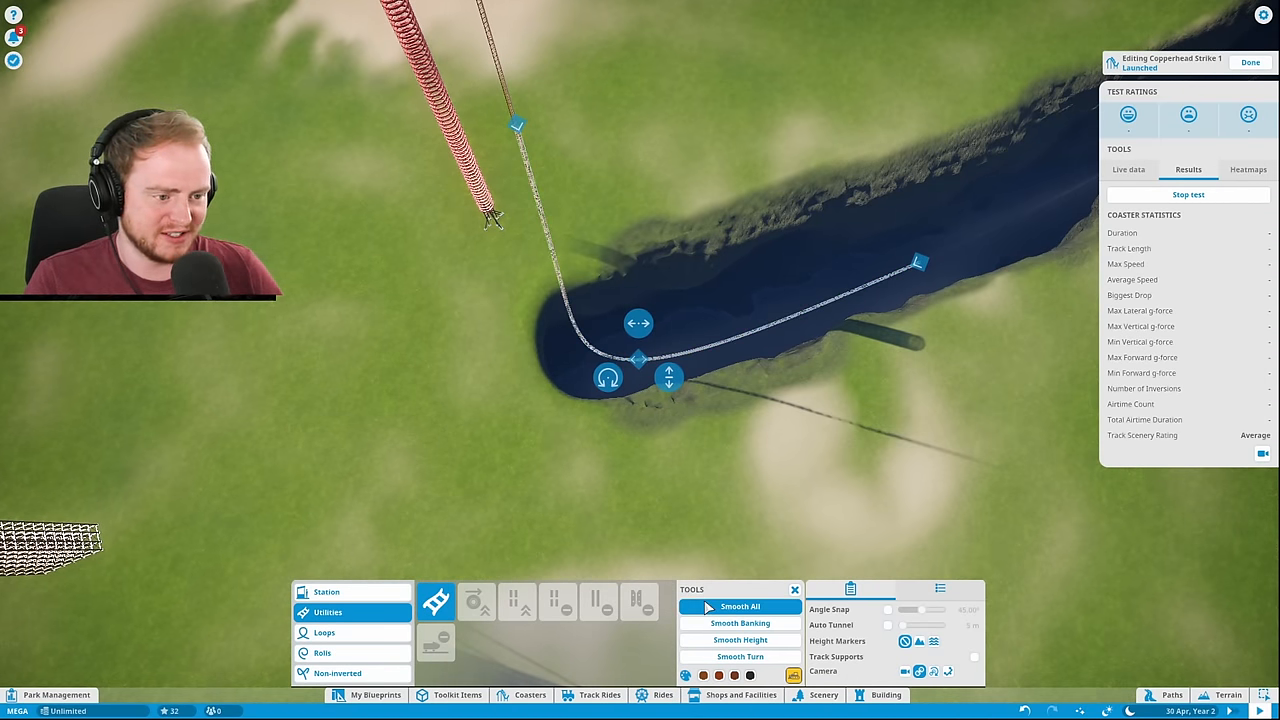
left_click(740, 606)
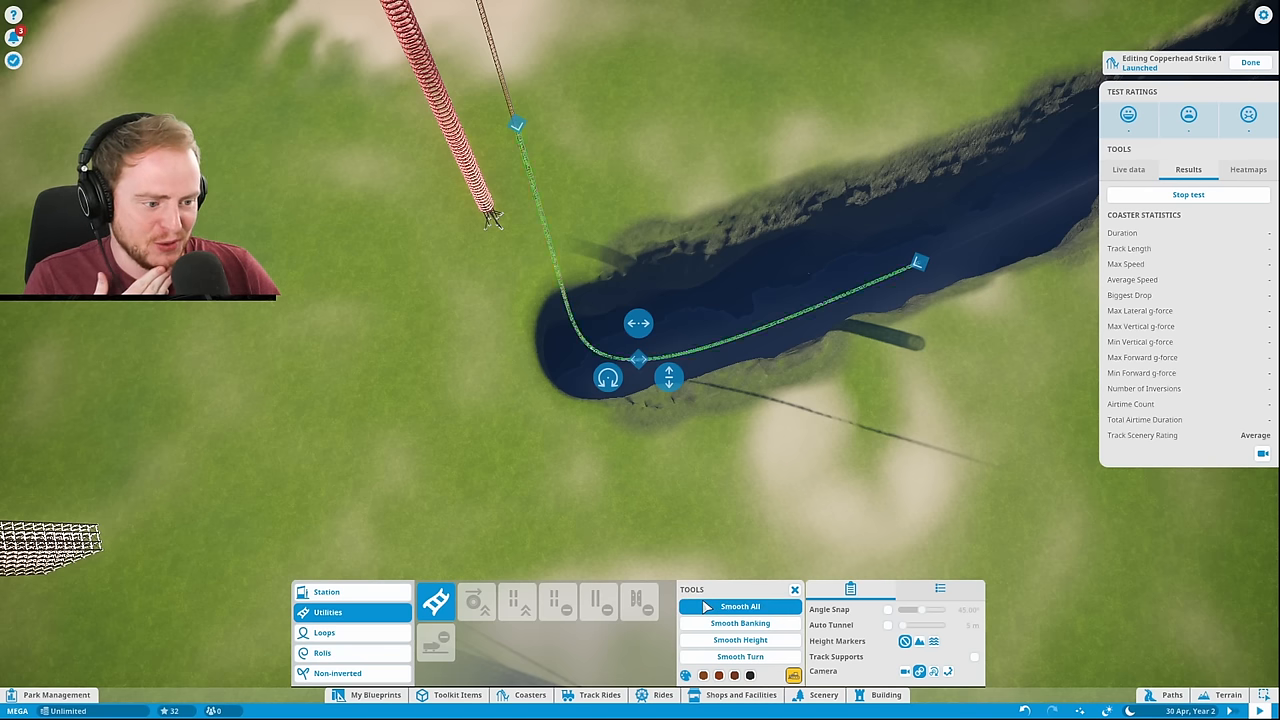
left_click(740, 606)
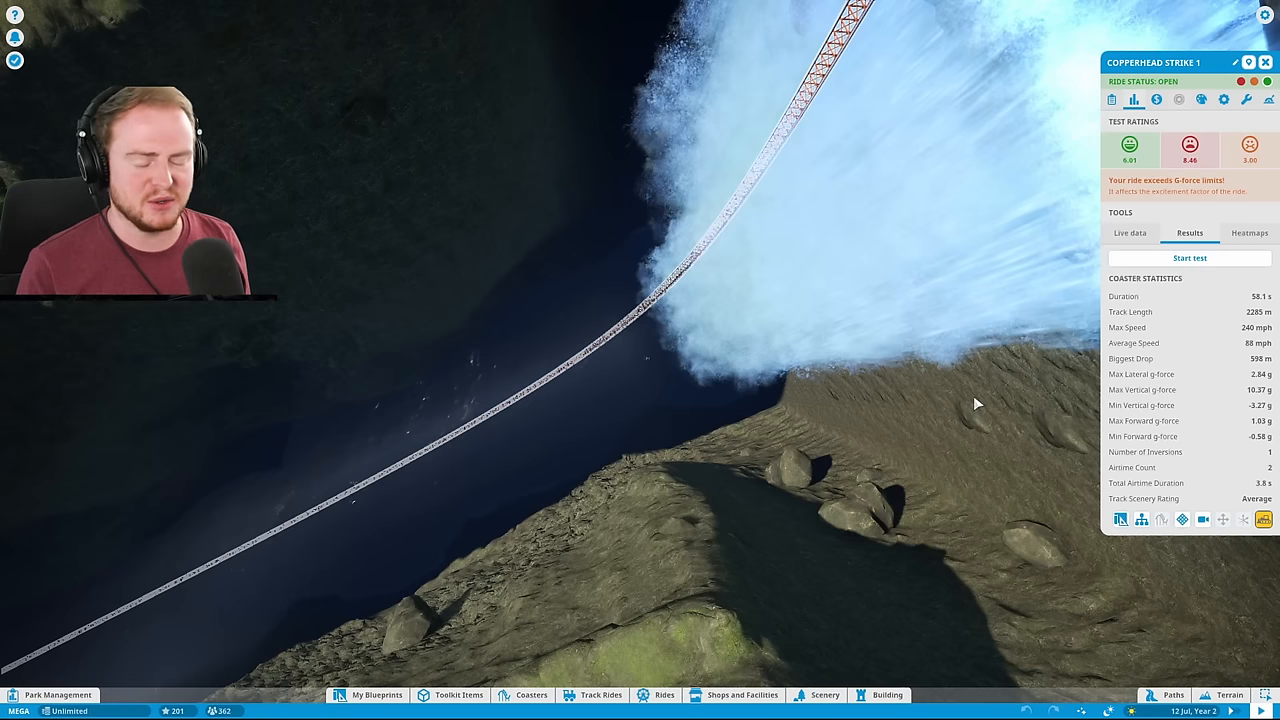
mouse_move(876, 308)
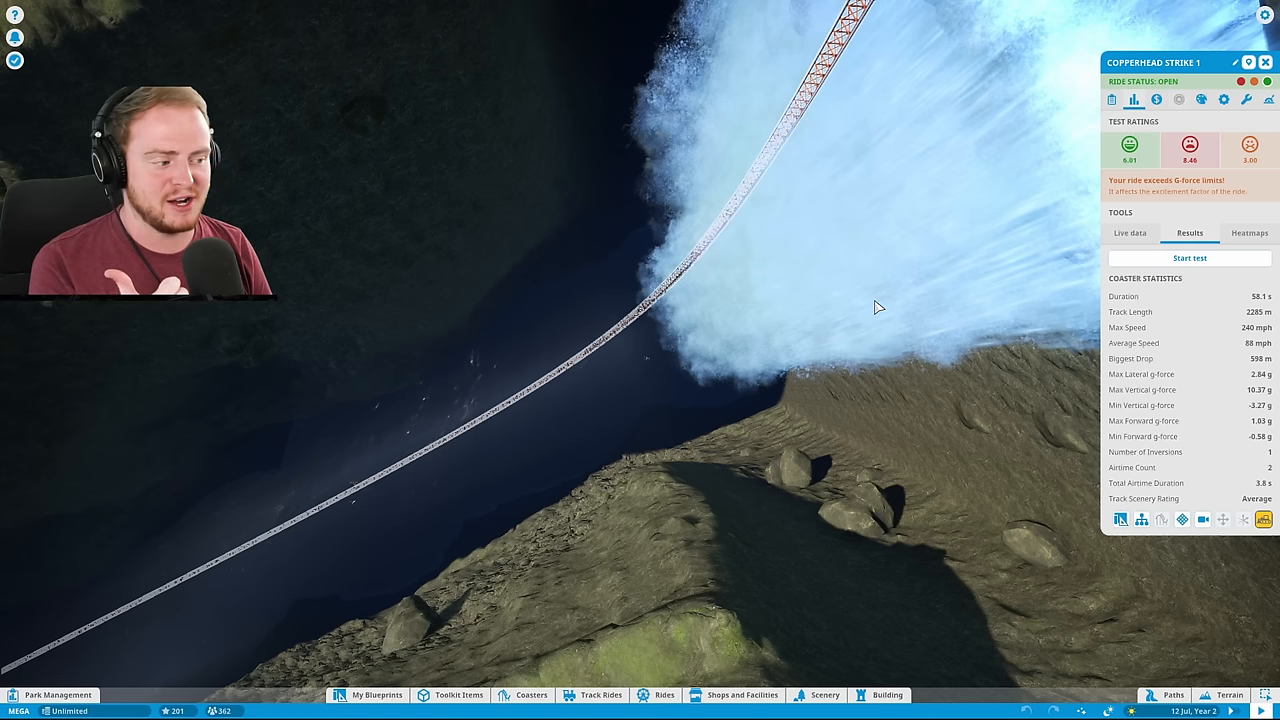
mouse_move(1008, 356)
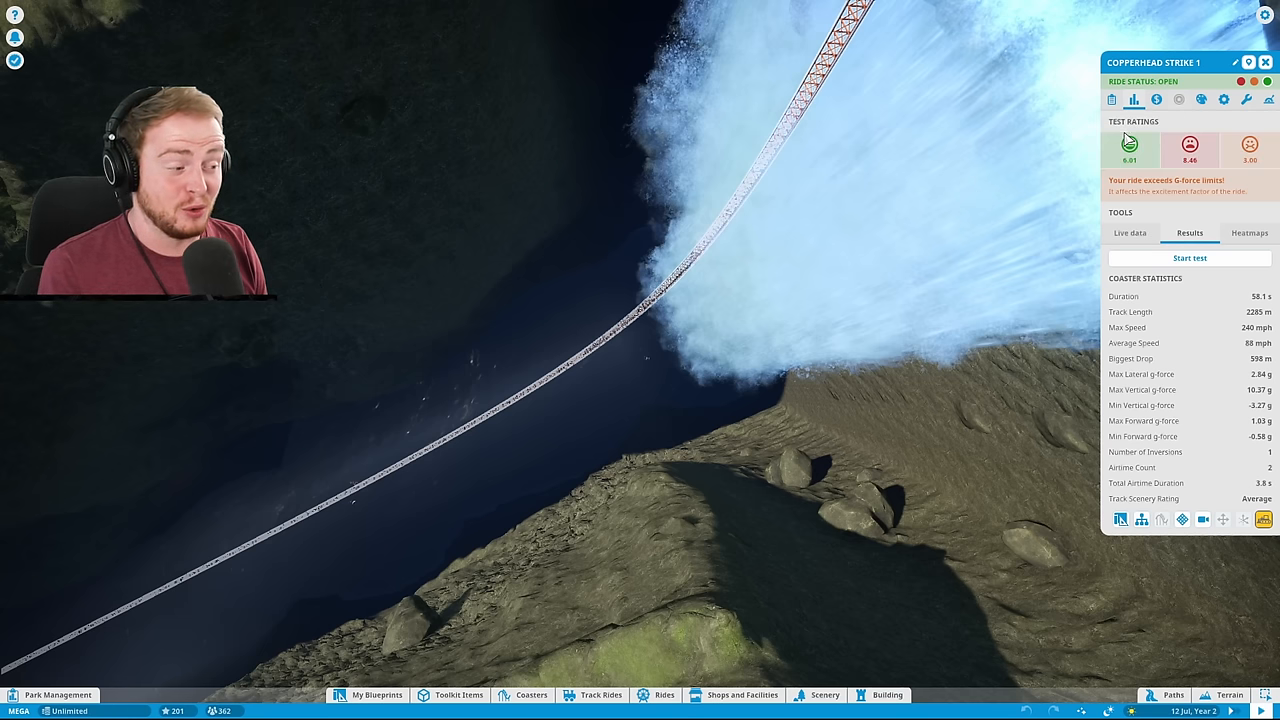
mouse_move(1188, 148)
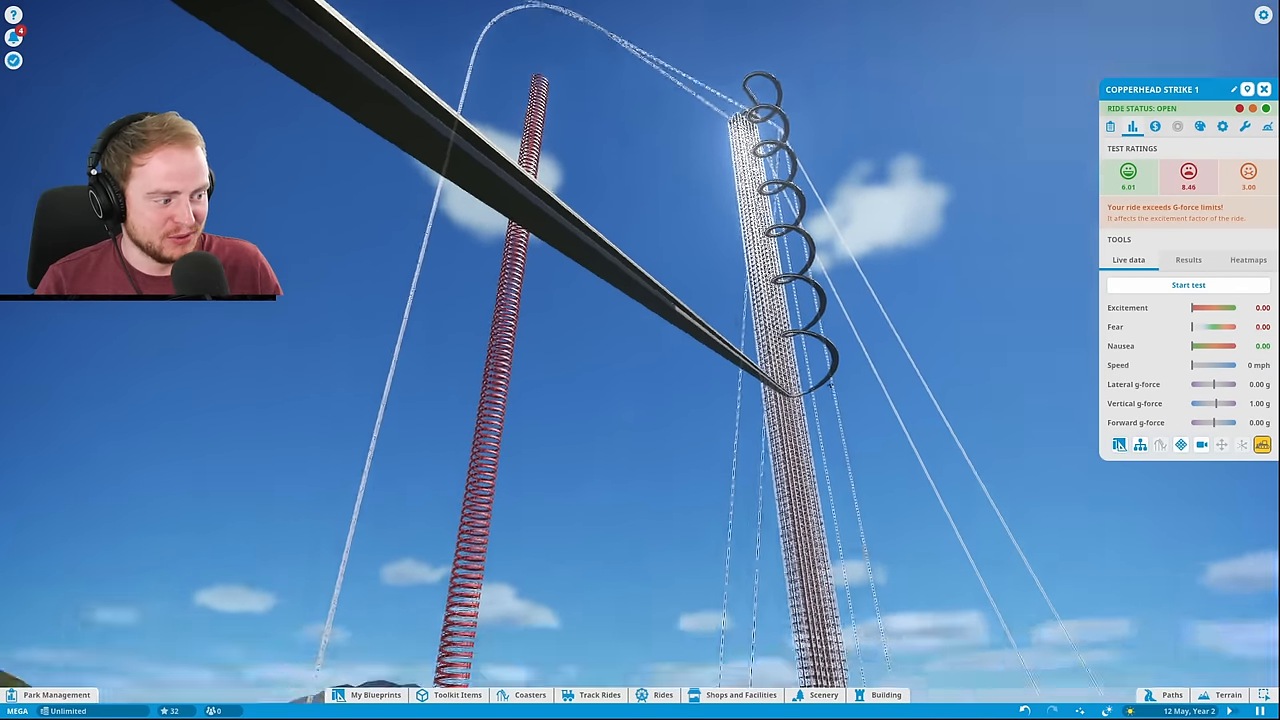
- Switch the Copperhead Strike 1 ride window to its operating options
left_click(1222, 126)
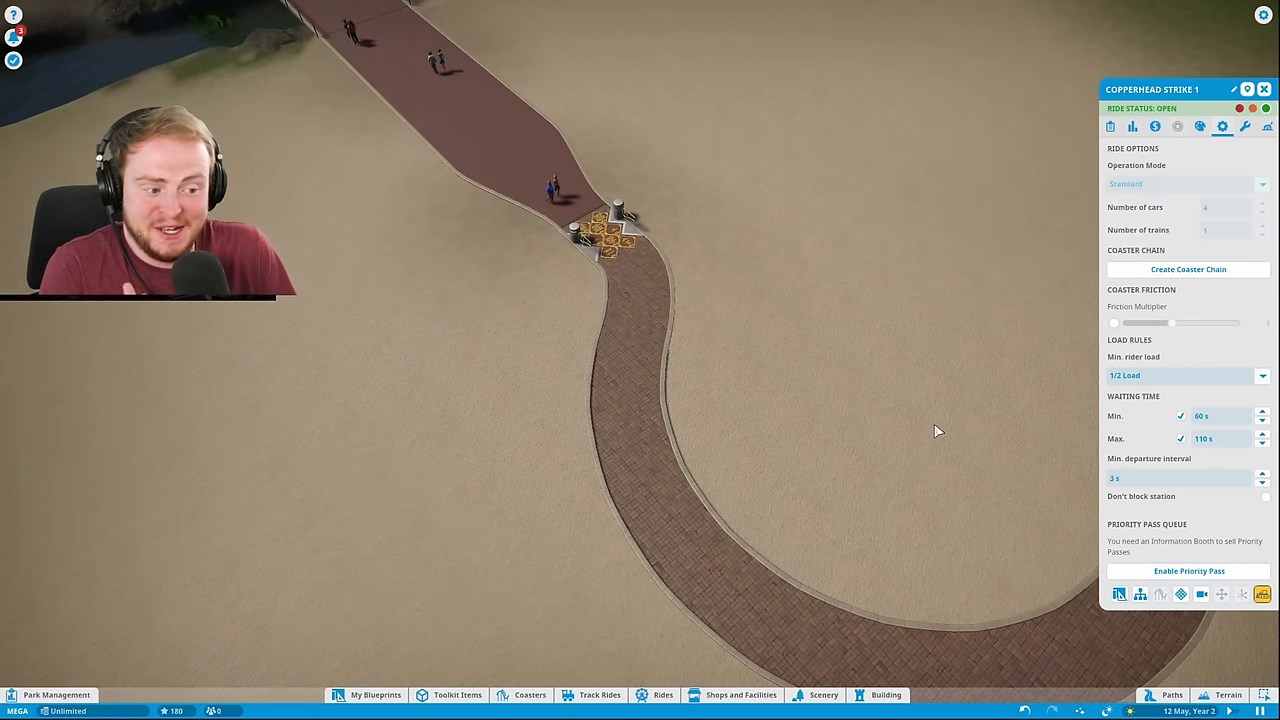
mouse_move(852, 452)
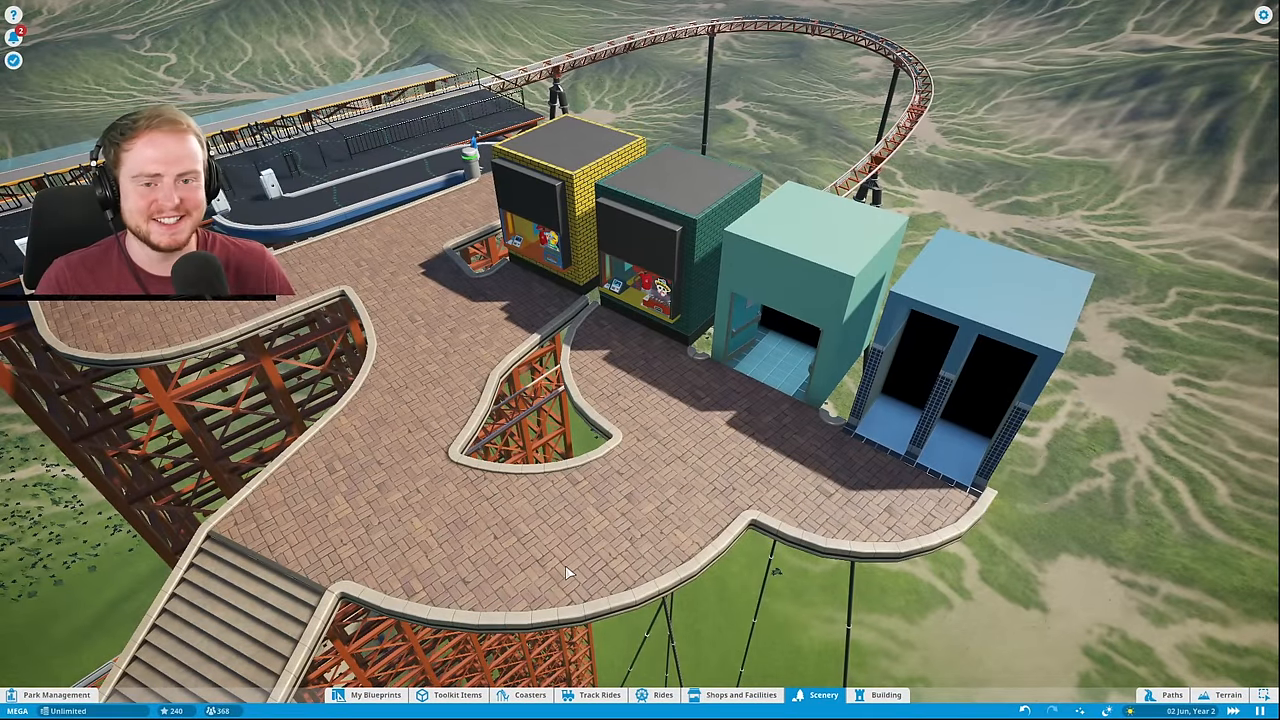
- Choose the Barrel Bench from the Scenery catalogue for the station plaza
left_click(822, 696)
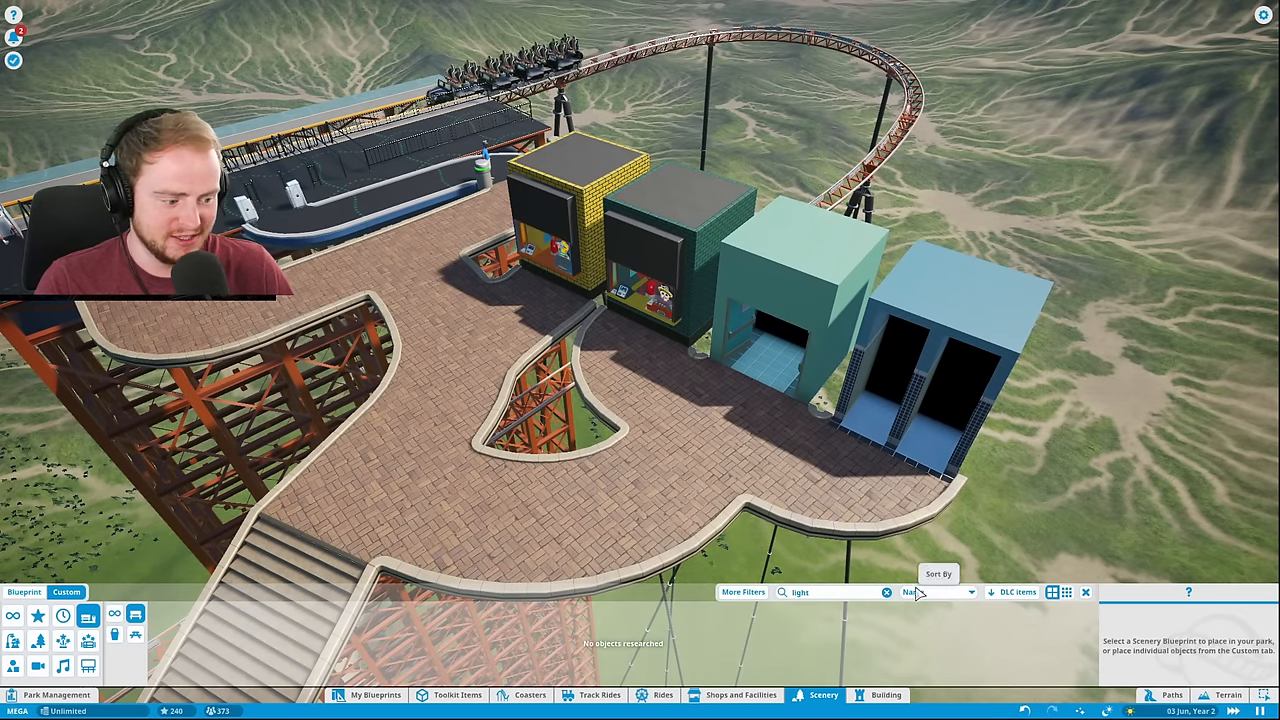
left_click(886, 592)
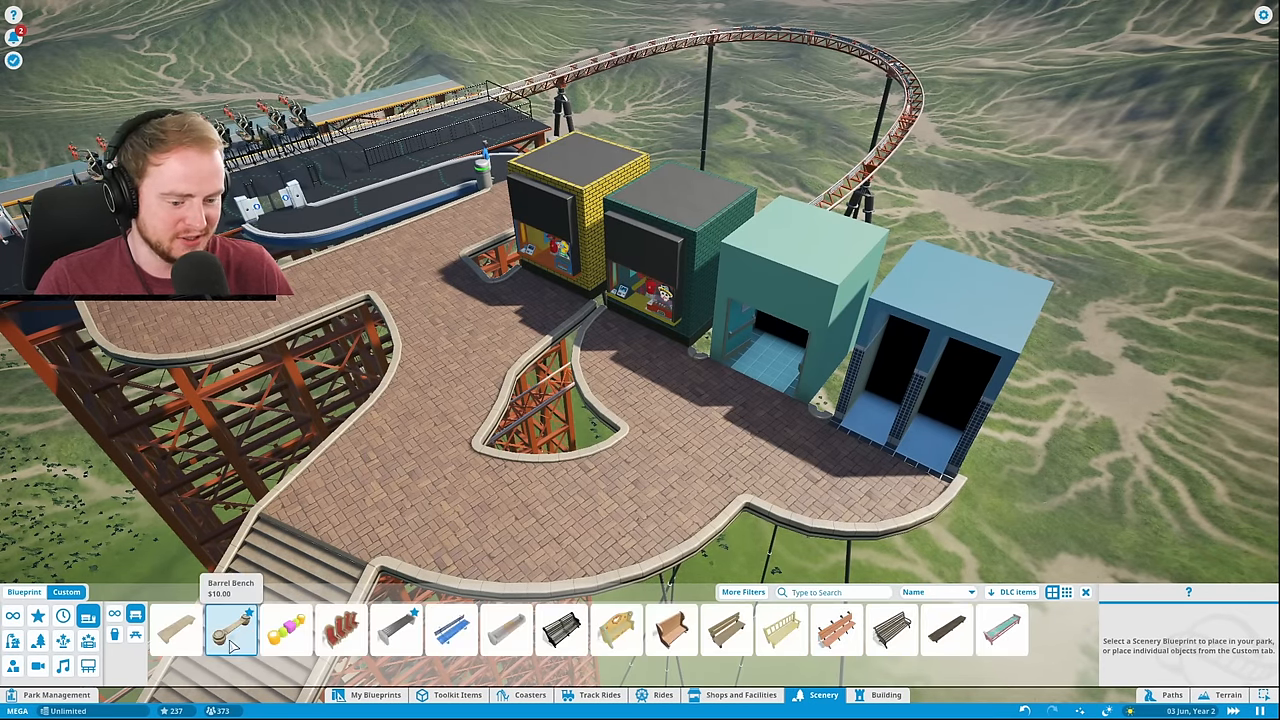
left_click(230, 630)
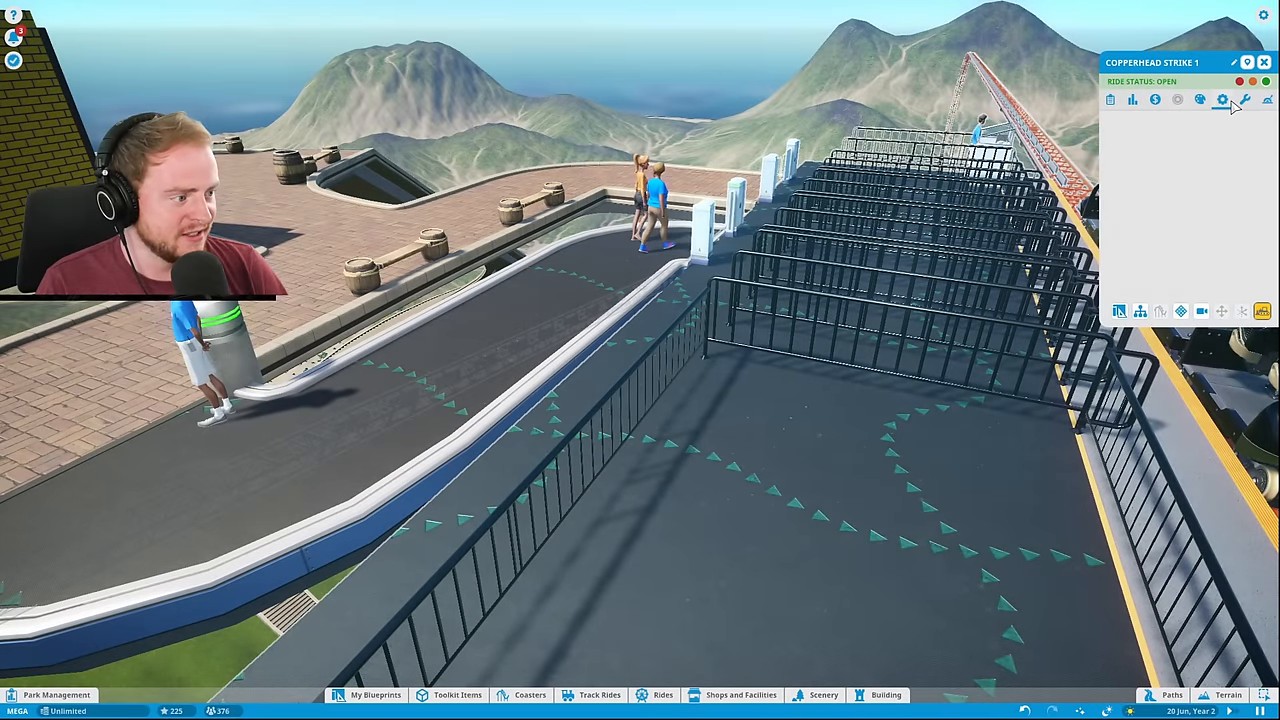
- Set Copperhead Strike 1's Min. rider load to Full Load so trains wait before departing
left_click(1220, 100)
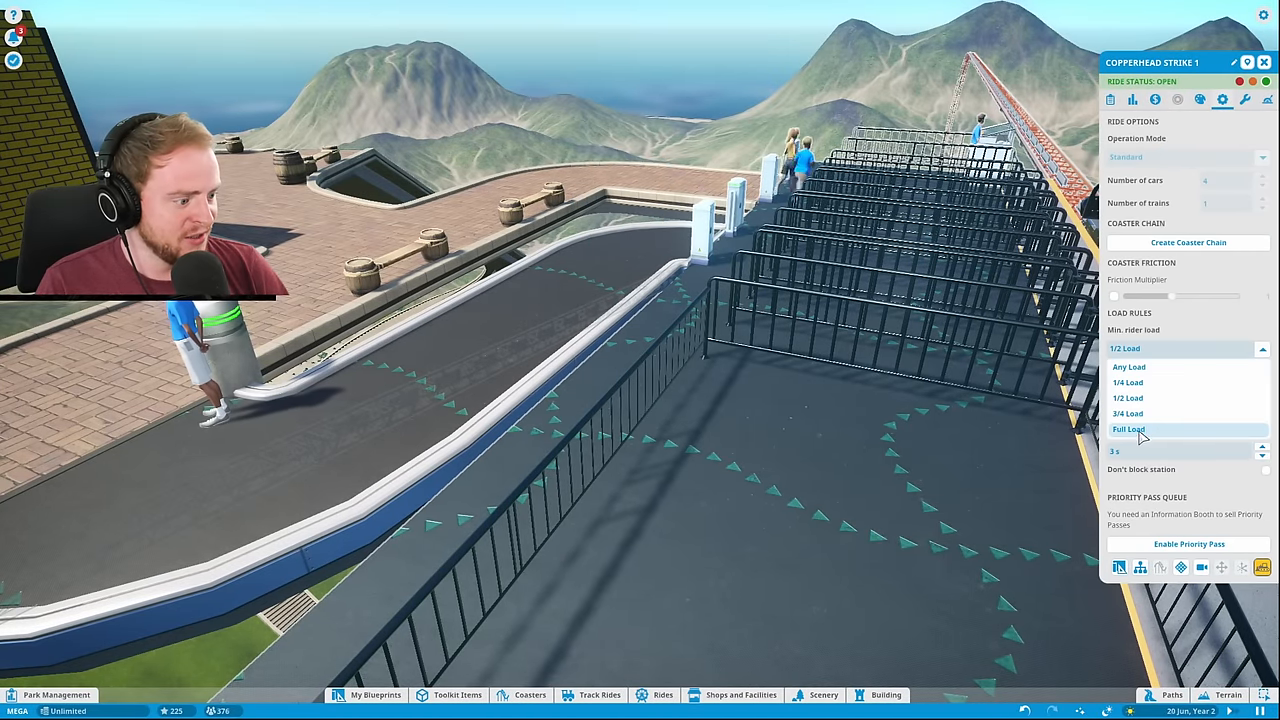
left_click(1128, 428)
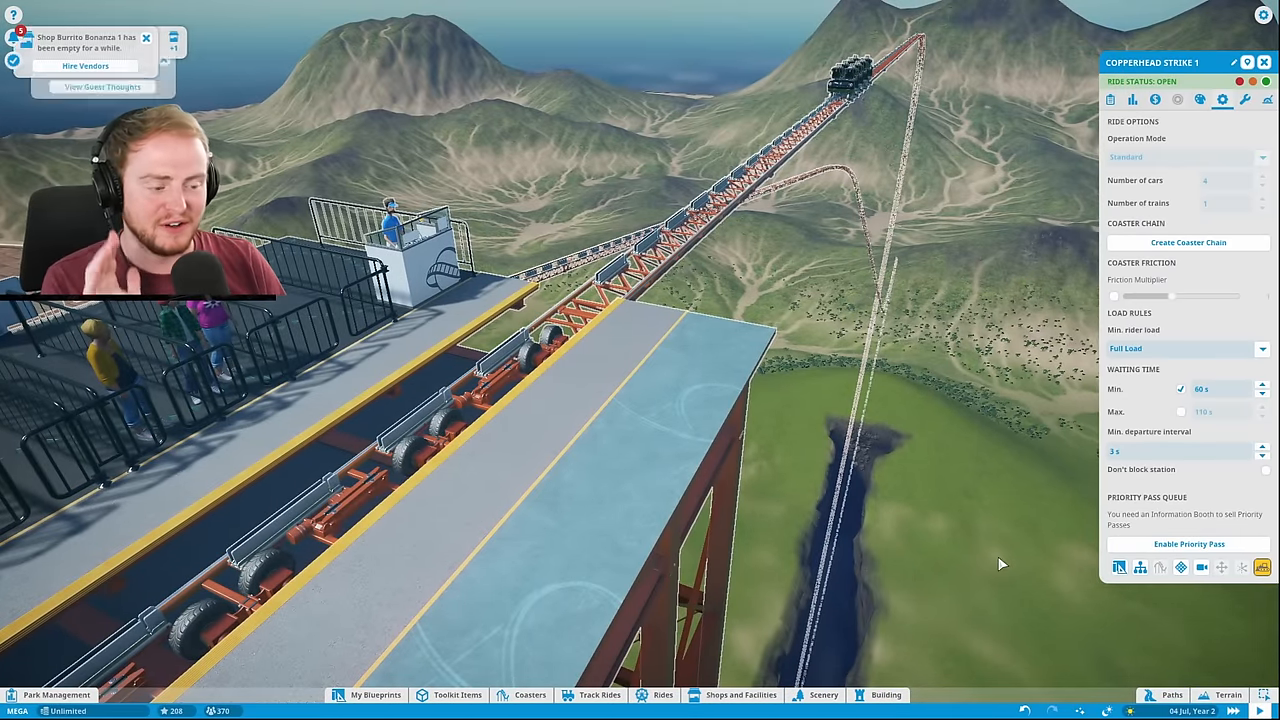
mouse_move(1200, 568)
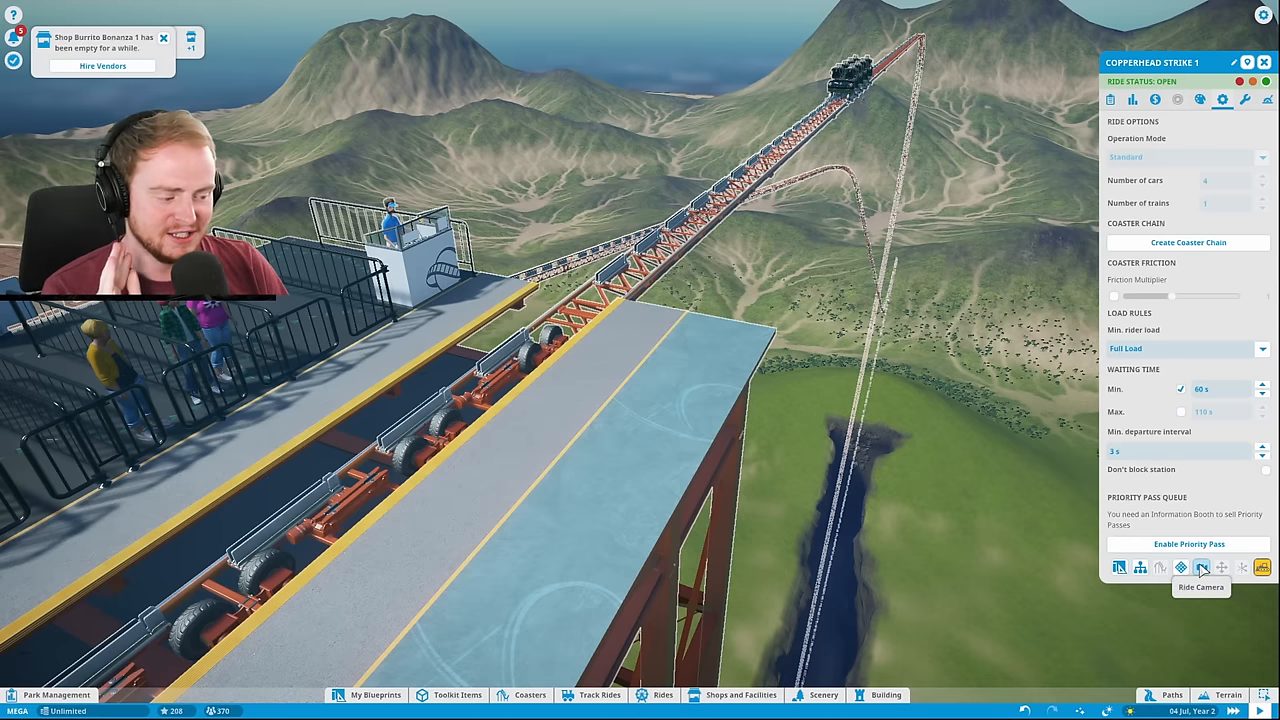
- Switch to the onboard ride camera in Guest Facing mode to watch the riders
left_click(1202, 568)
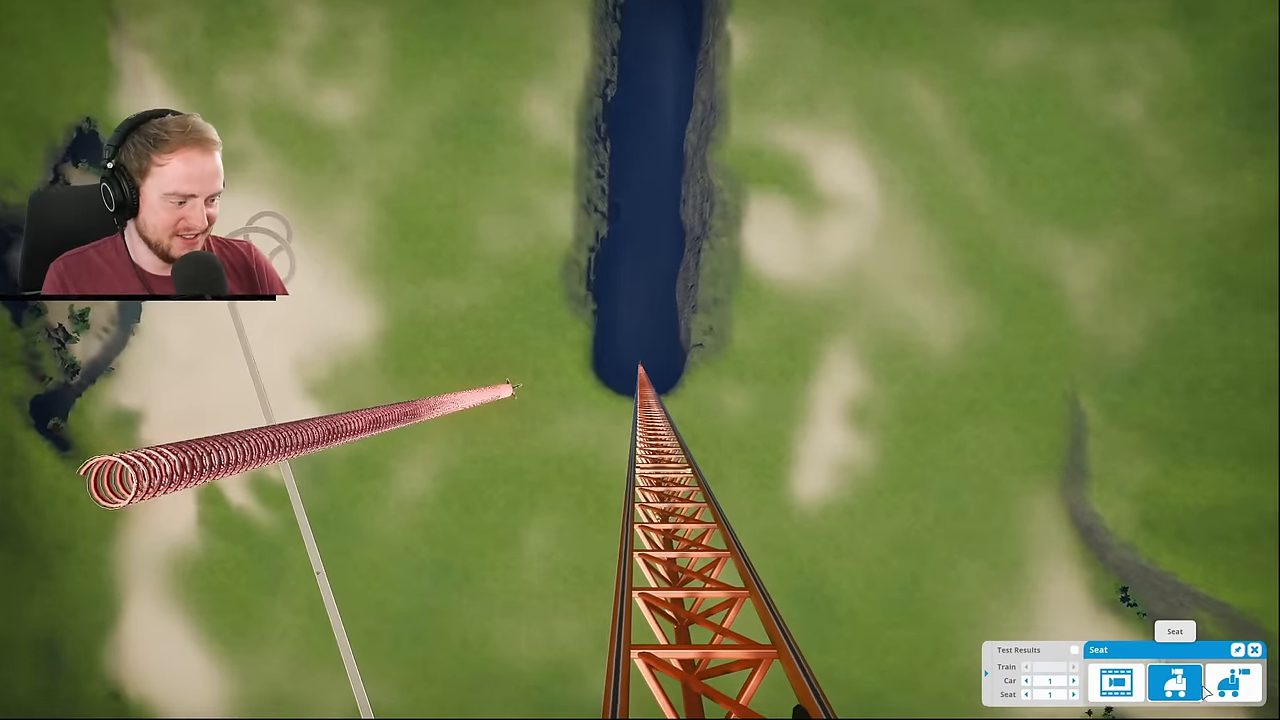
left_click(1232, 684)
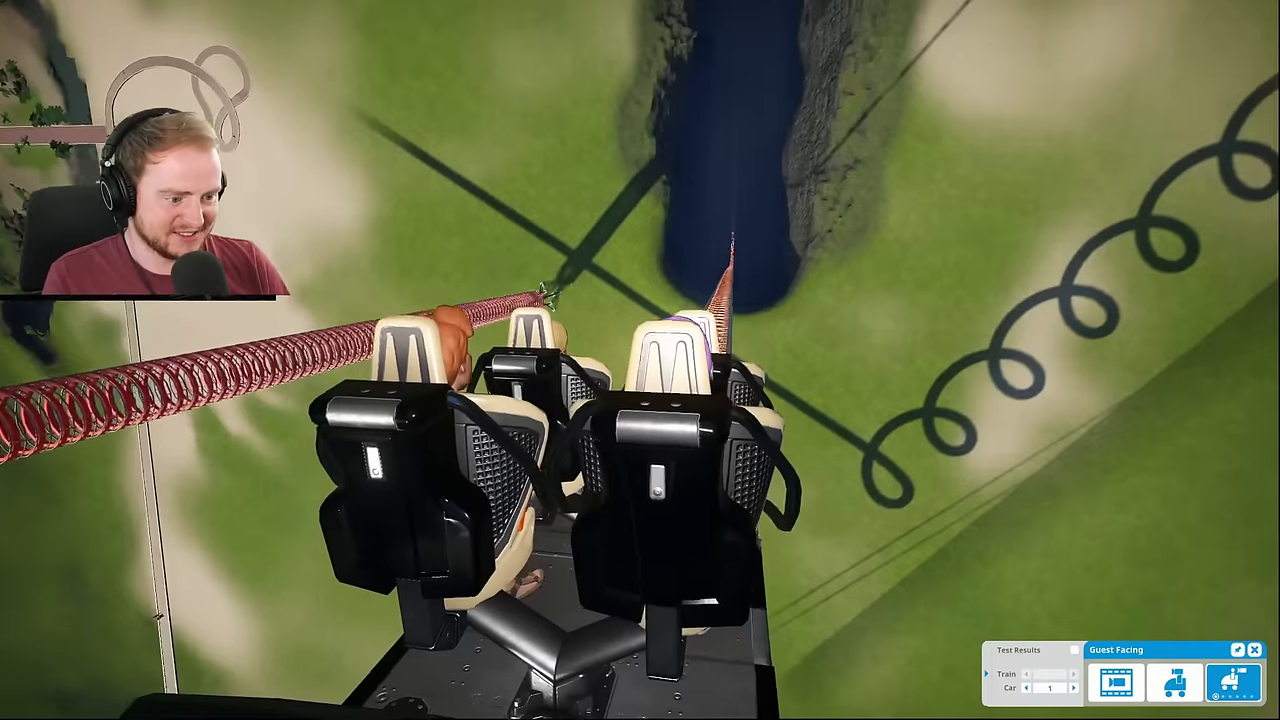